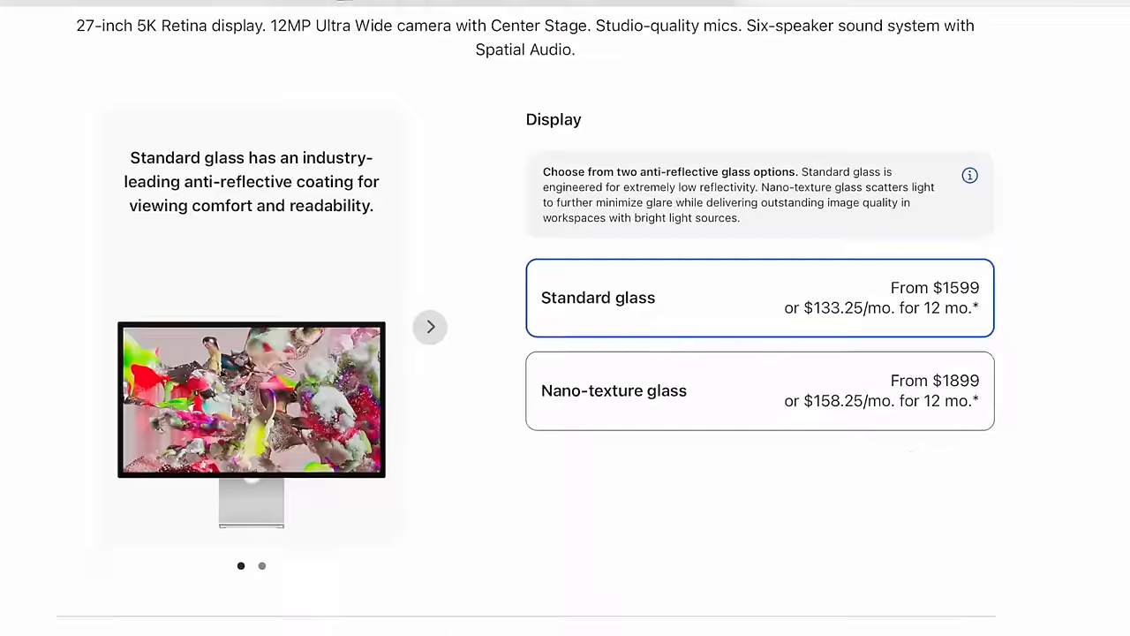
{"action": "scroll", "scroll_direction": "down", "scroll_amount": 3}
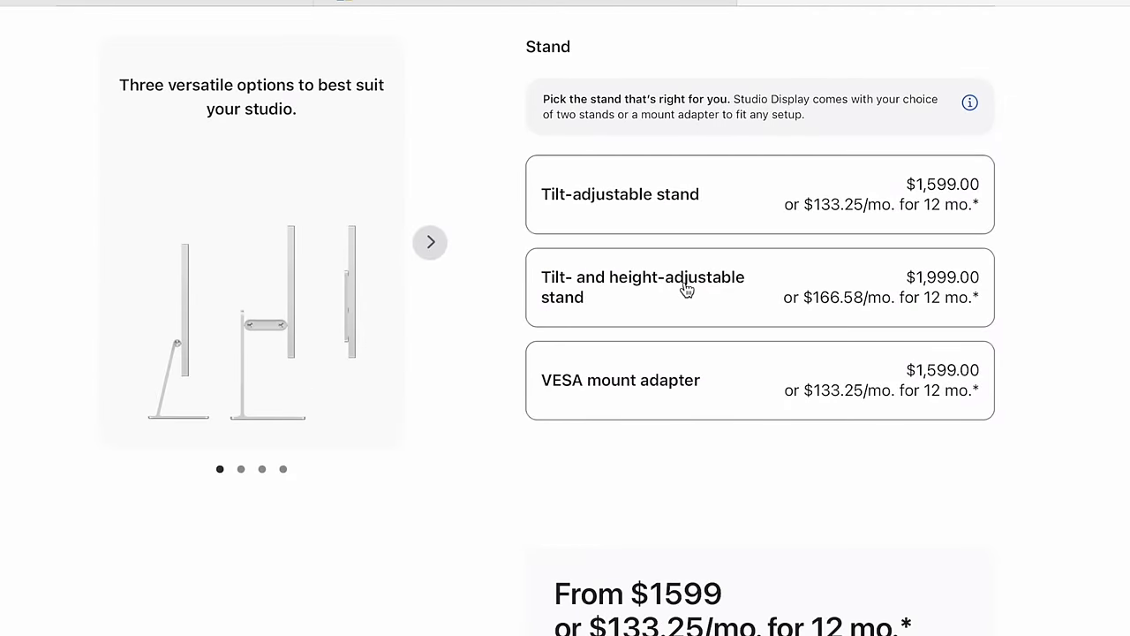